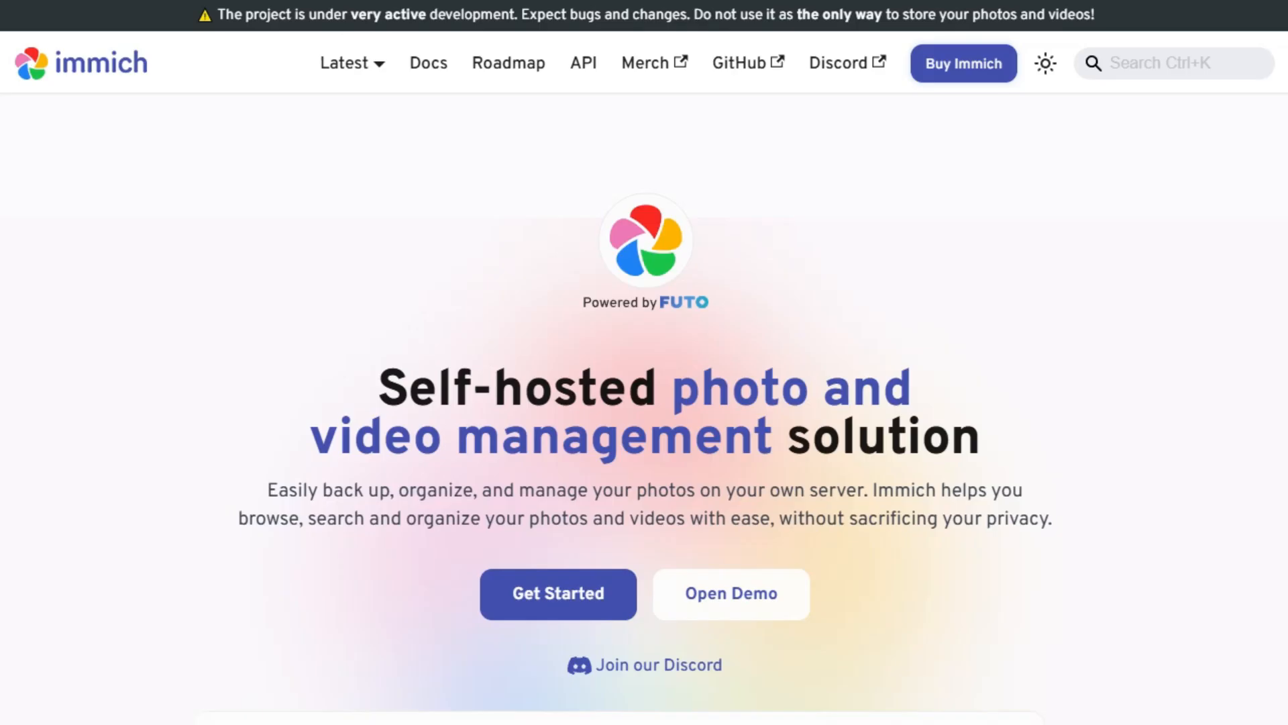
# Step: Browse the Immich docs Welcome page and the licensing post showing the $99.99 server and $24.99 individual licenses
pyautogui.click(426, 63)
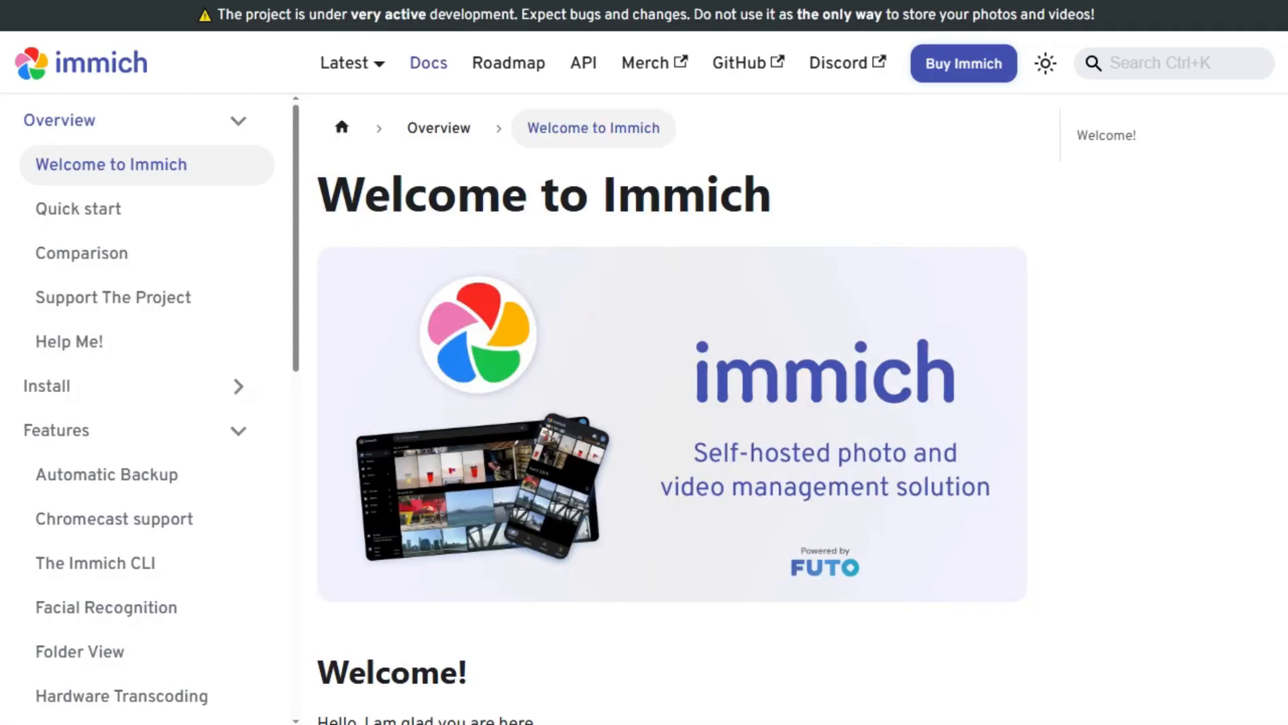
pyautogui.scroll(-3)
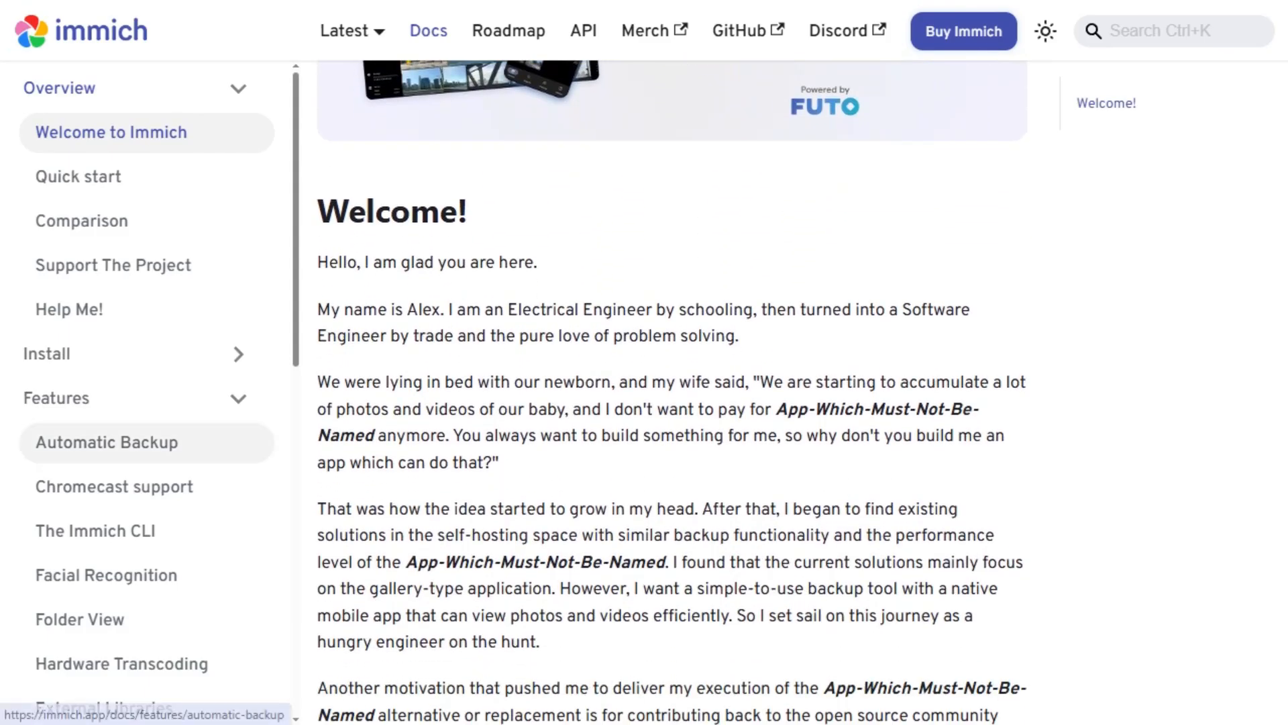
pyautogui.click(106, 442)
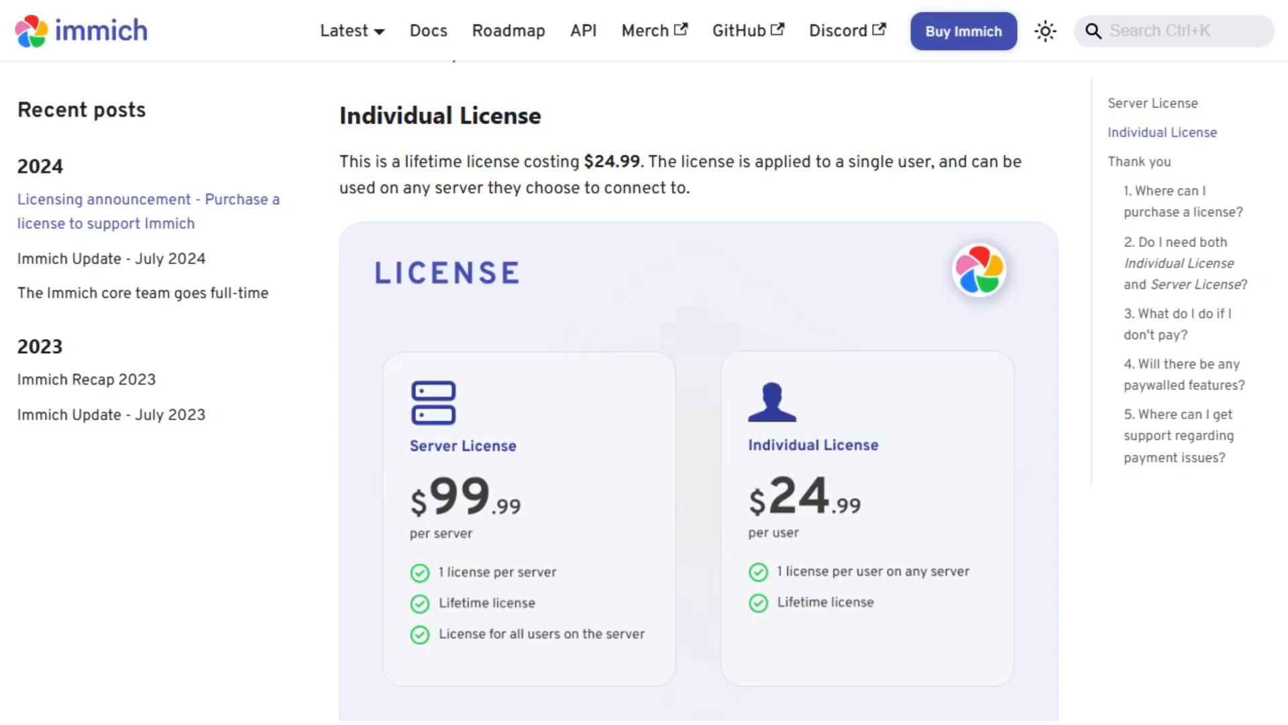
pyautogui.scroll(-3)
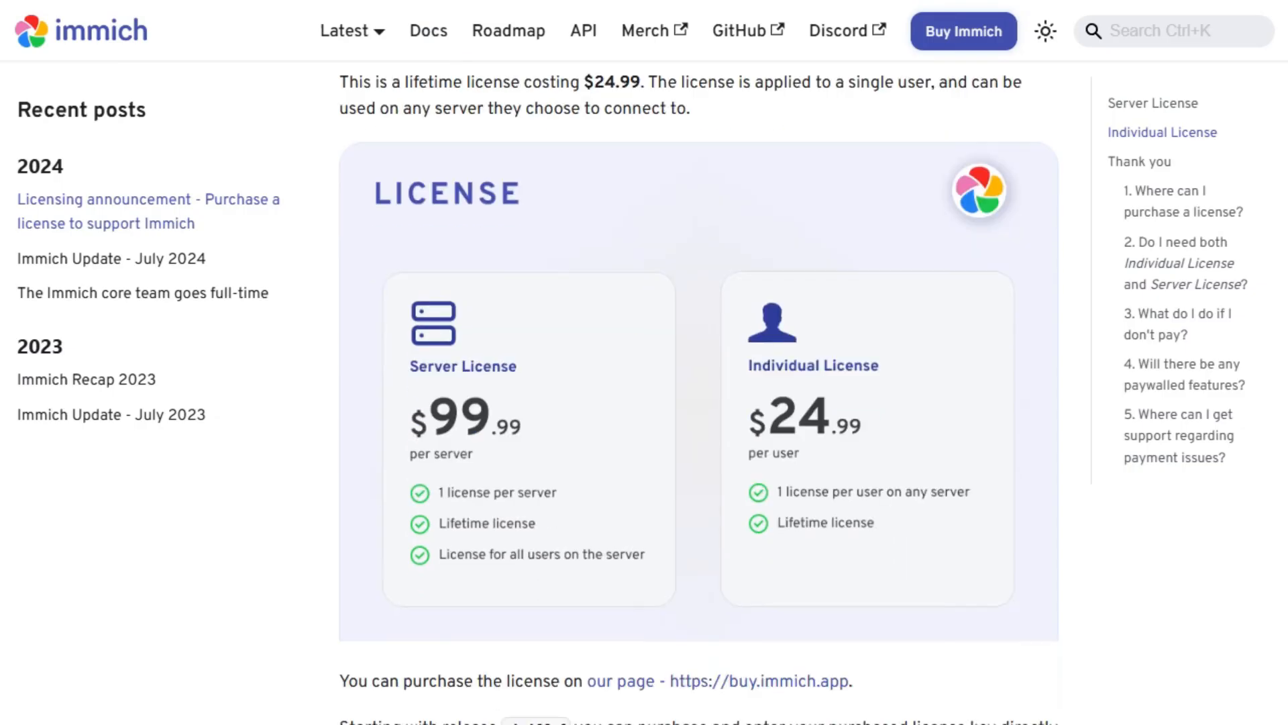
pyautogui.scroll(-3)
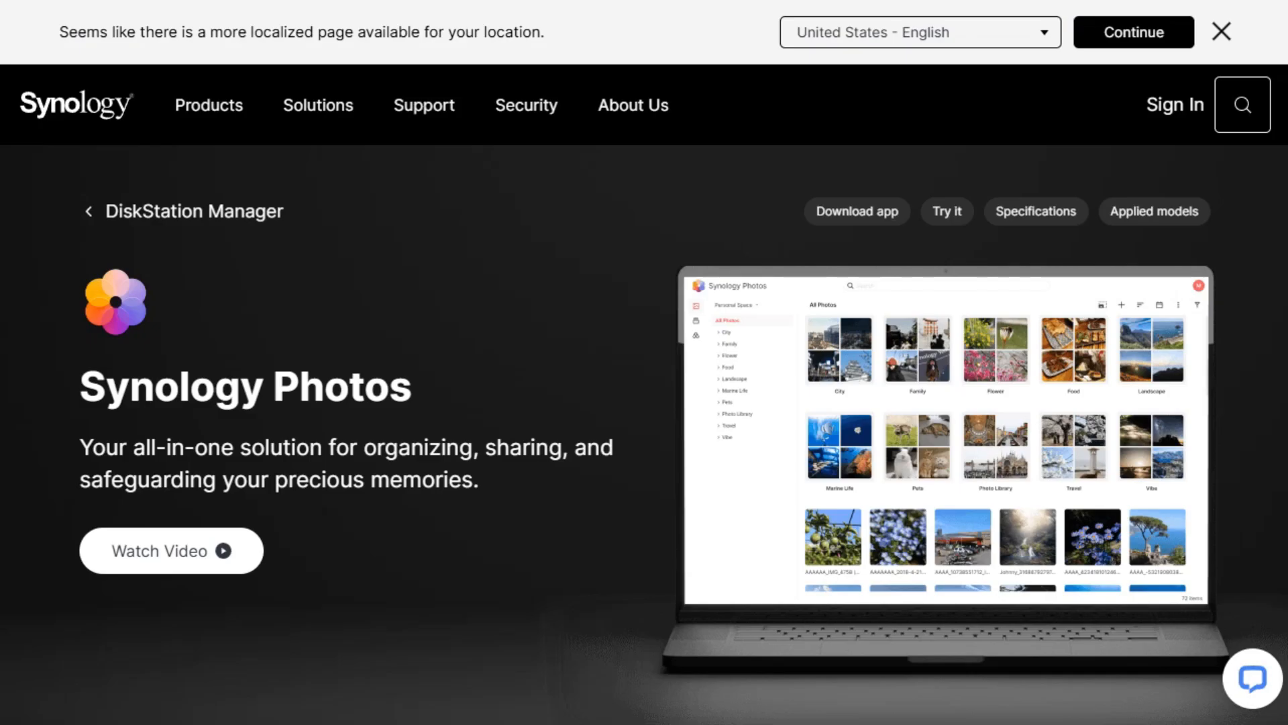
# Step: Scroll the Synology Photos product page through Keep your memories safe, Intelligent organization and Easy browsing
pyautogui.scroll(-3)
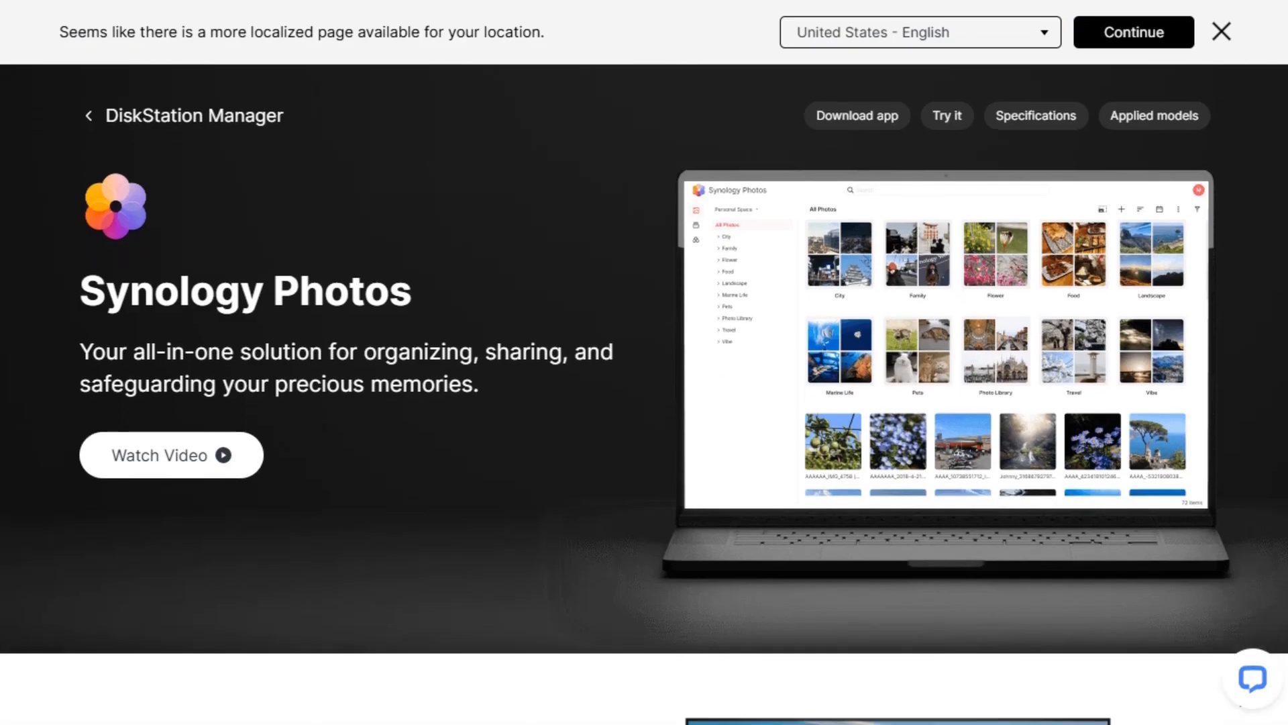
pyautogui.scroll(-3)
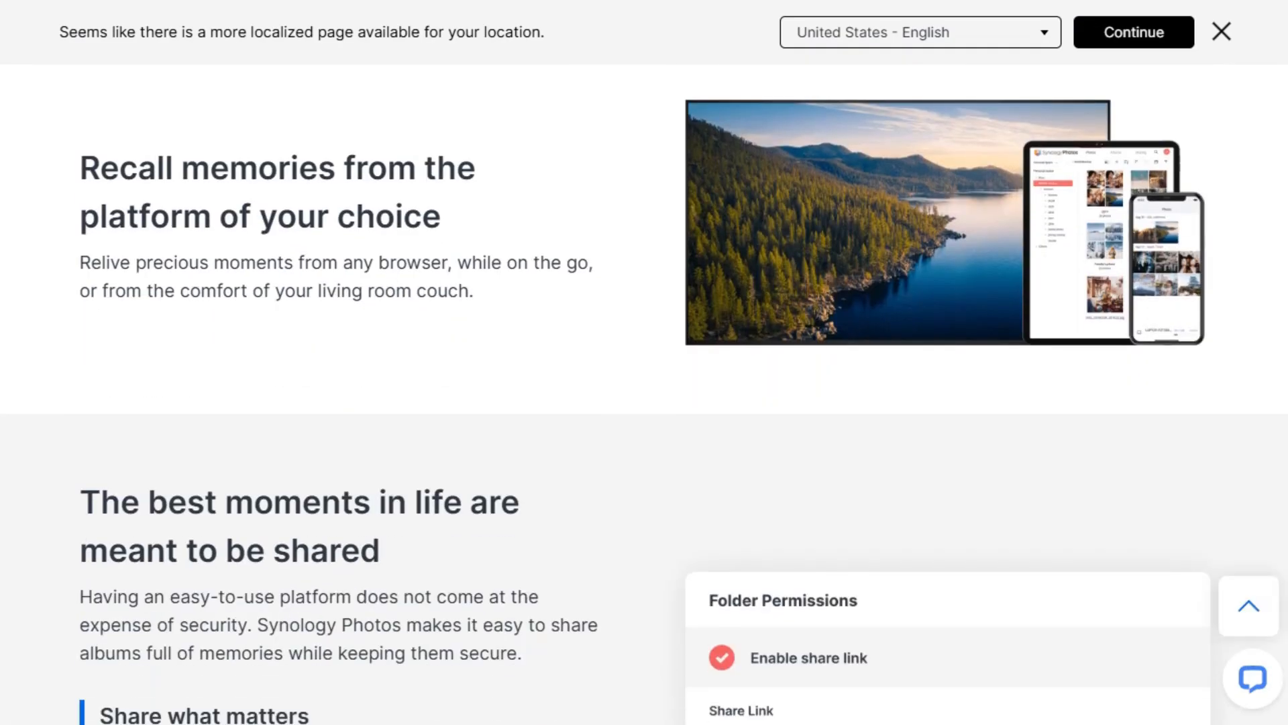
pyautogui.scroll(-3)
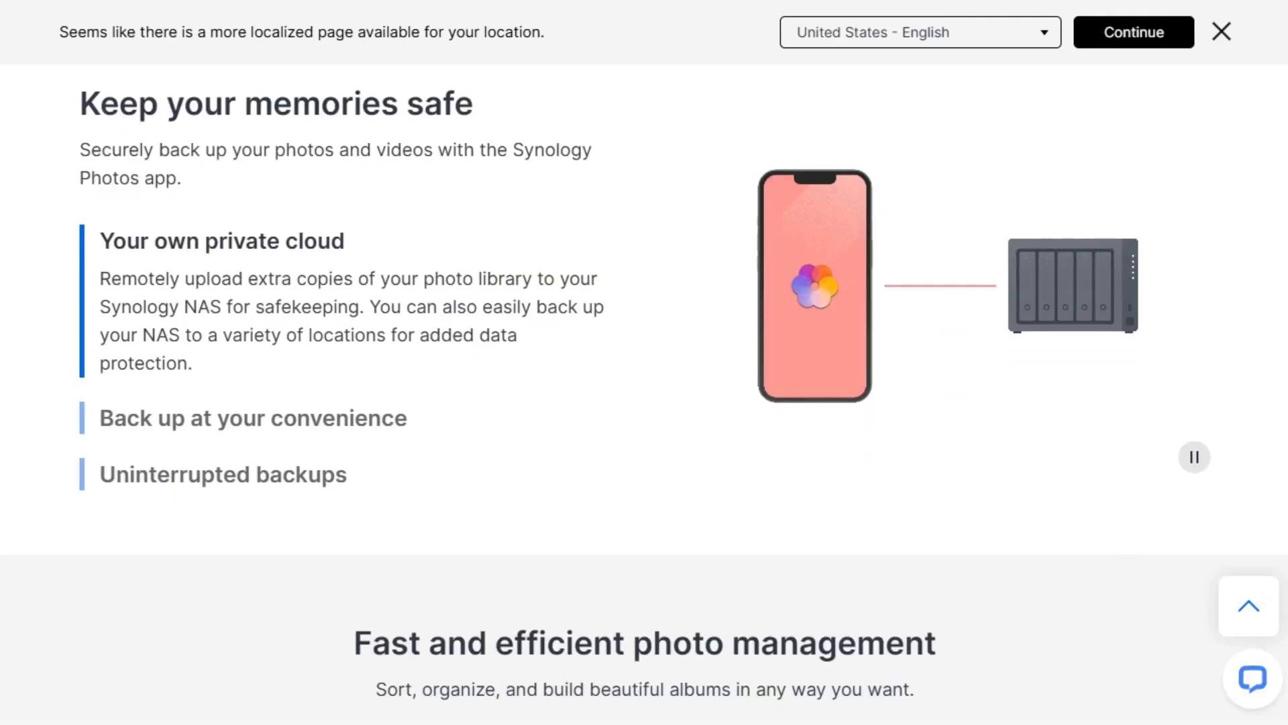
pyautogui.scroll(-3)
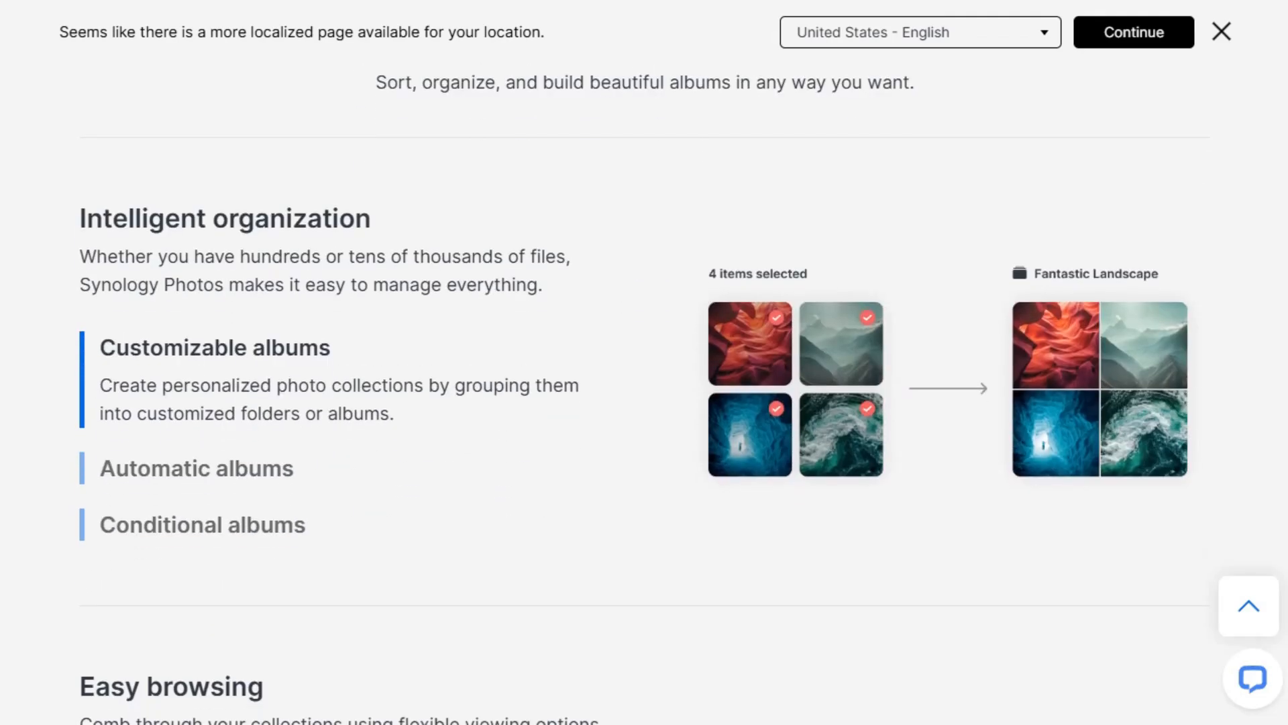
pyautogui.scroll(-3)
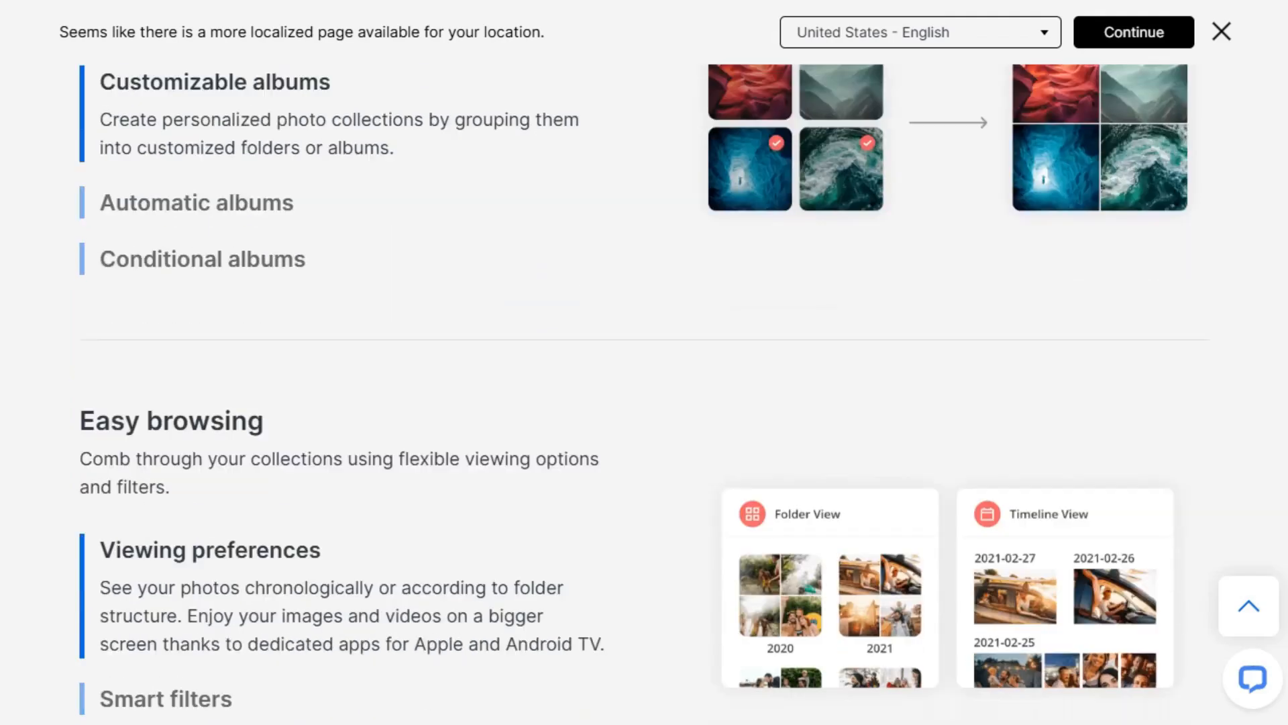
pyautogui.scroll(-3)
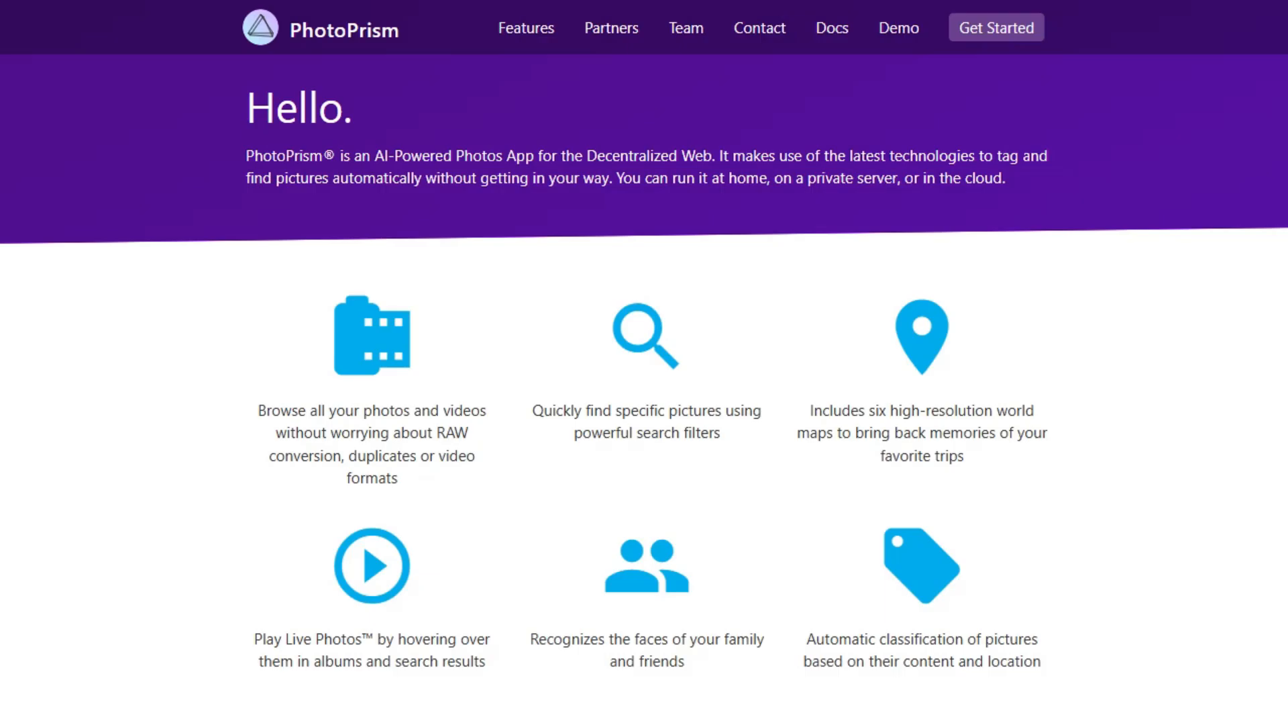
# Step: Scroll through PhotoPrism's homepage and Features overview down to the Community, Essentials and Plus pricing tiers
pyautogui.scroll(-3)
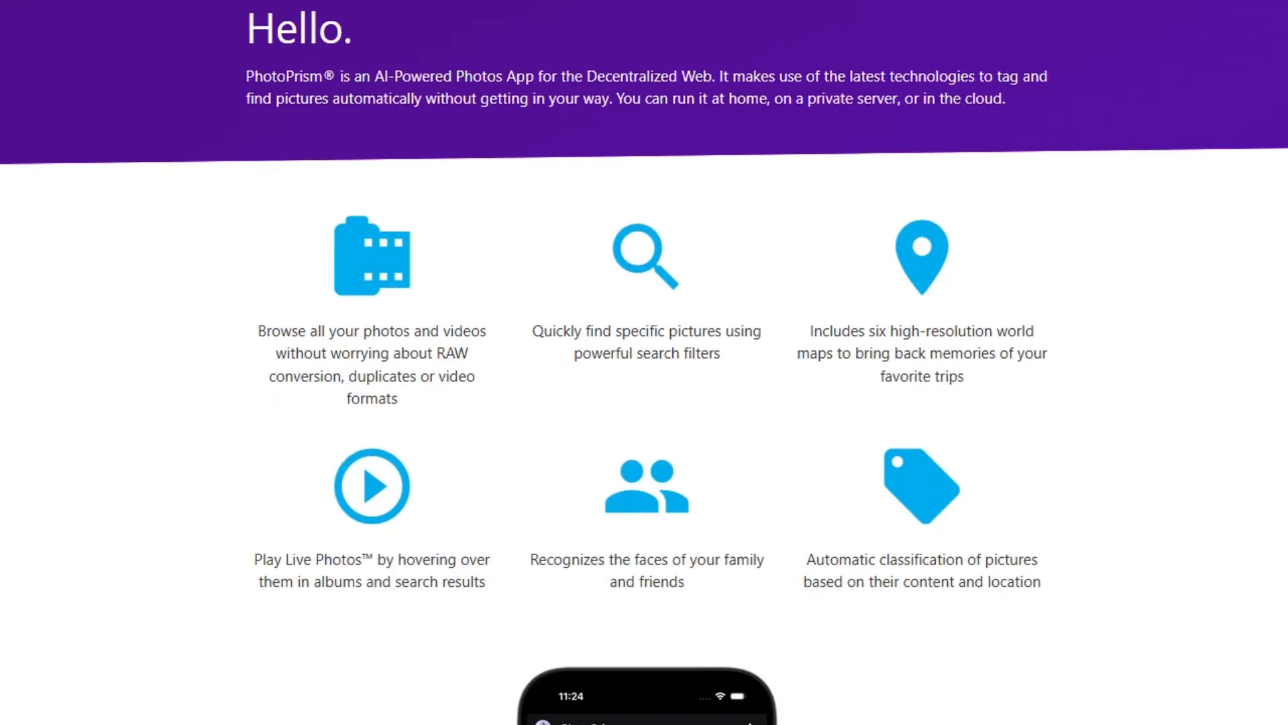
pyautogui.scroll(-3)
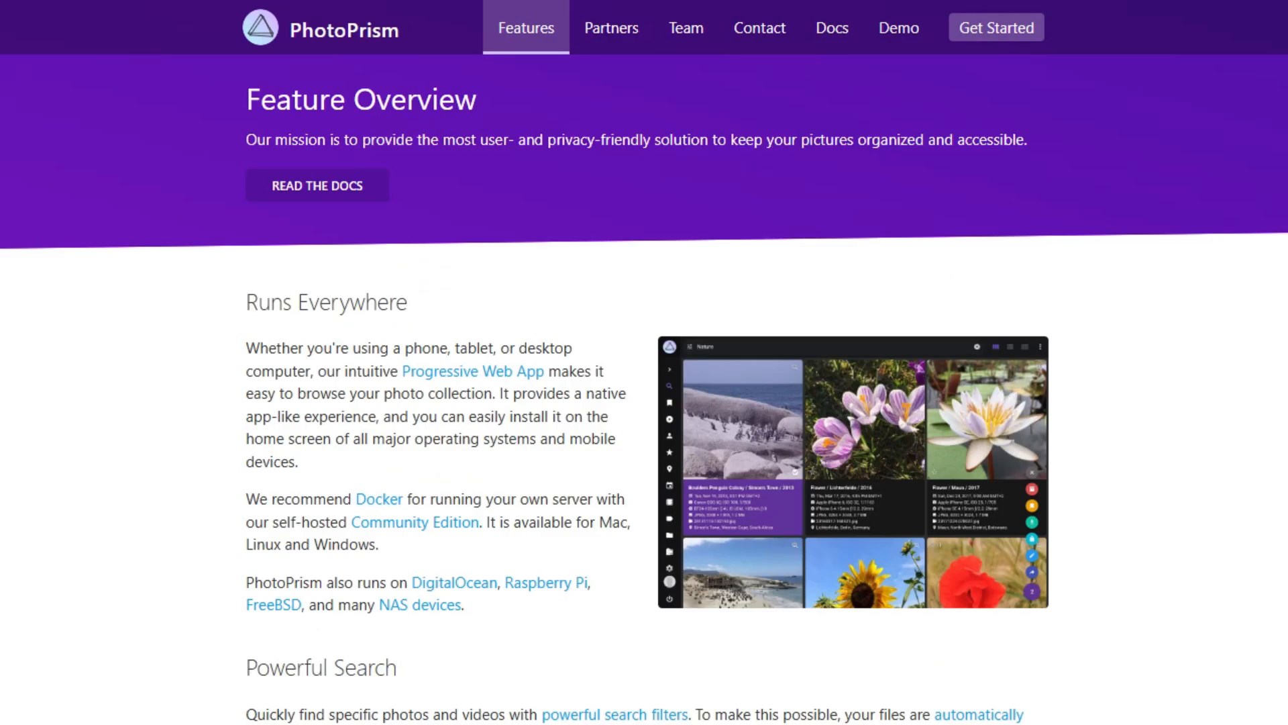
pyautogui.scroll(-3)
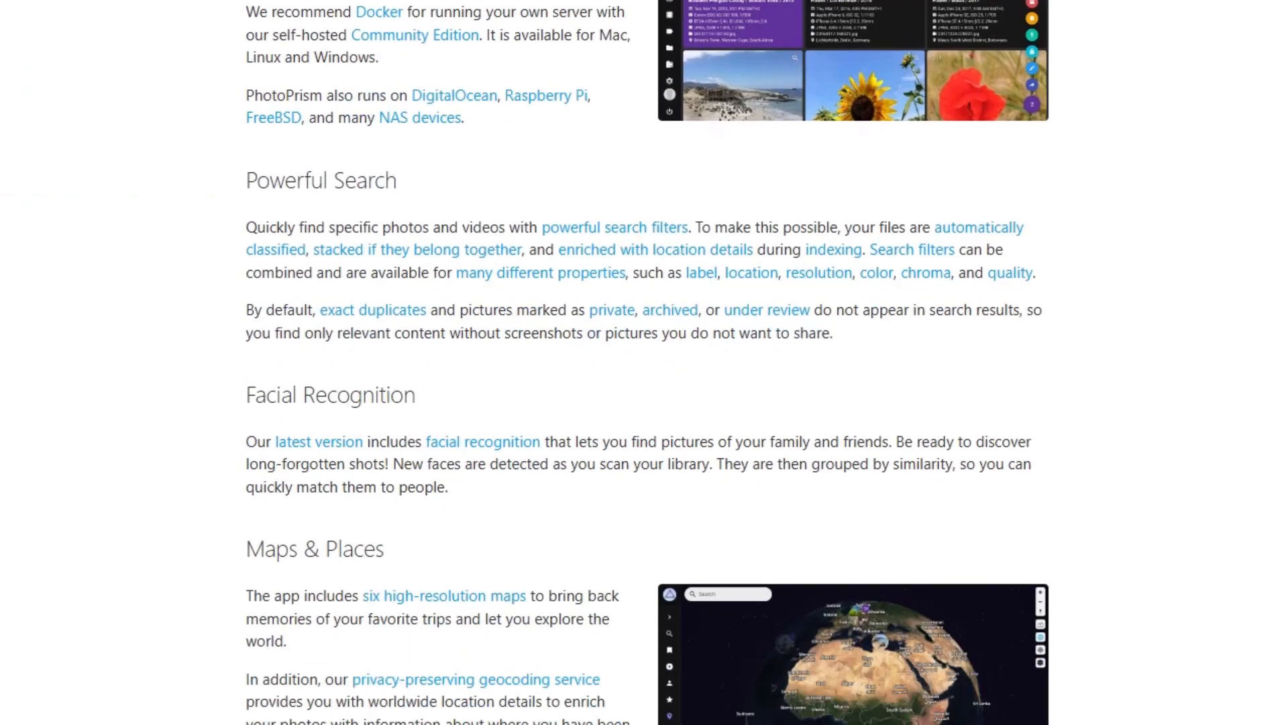
pyautogui.scroll(-3)
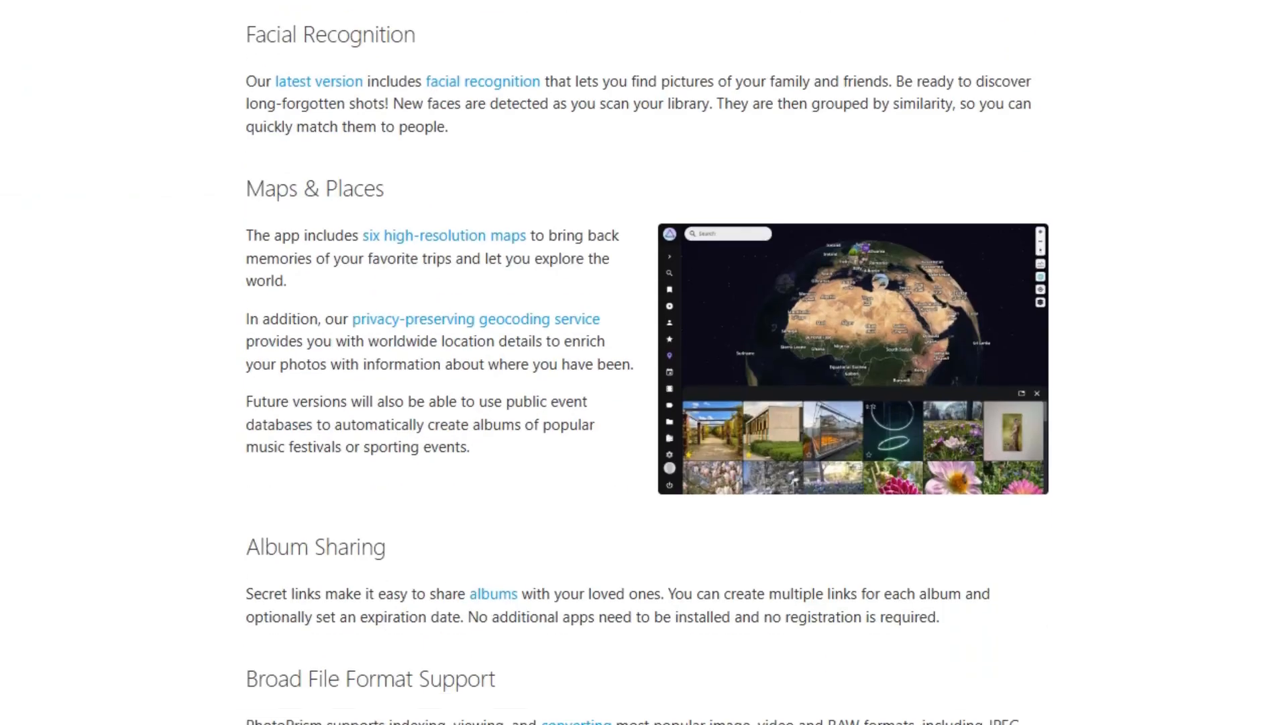
pyautogui.scroll(-3)
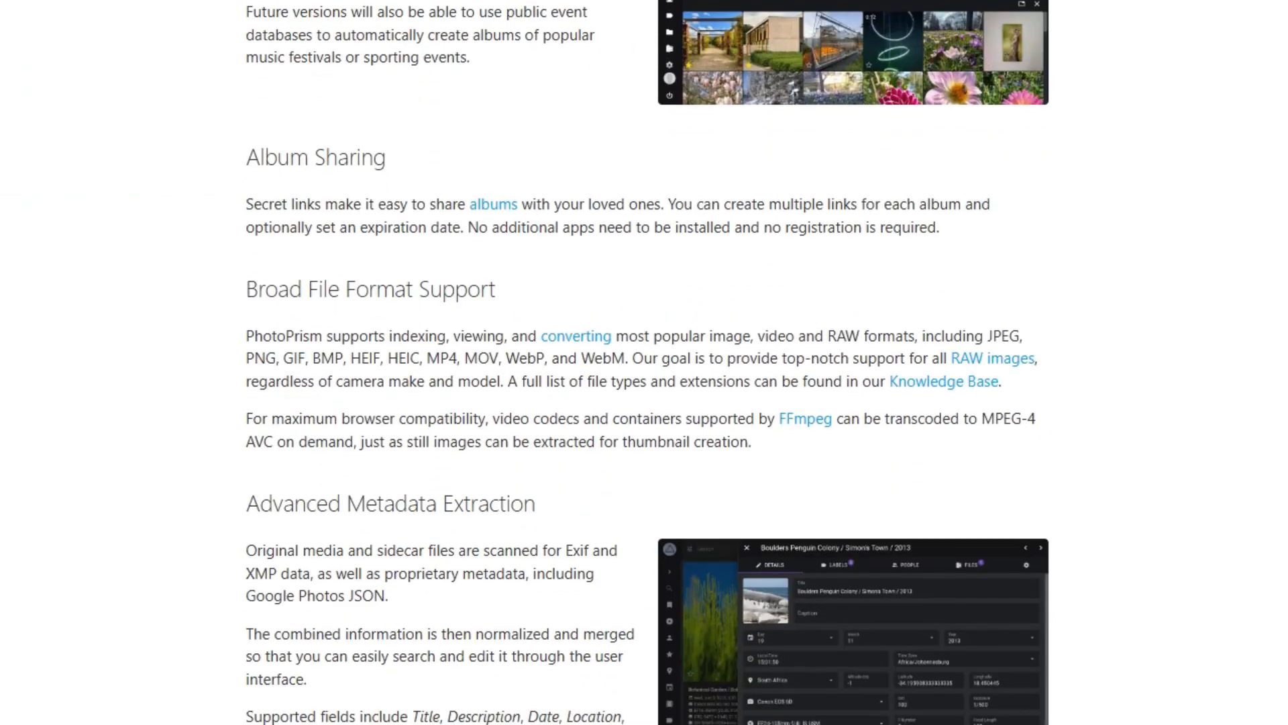
pyautogui.scroll(-3)
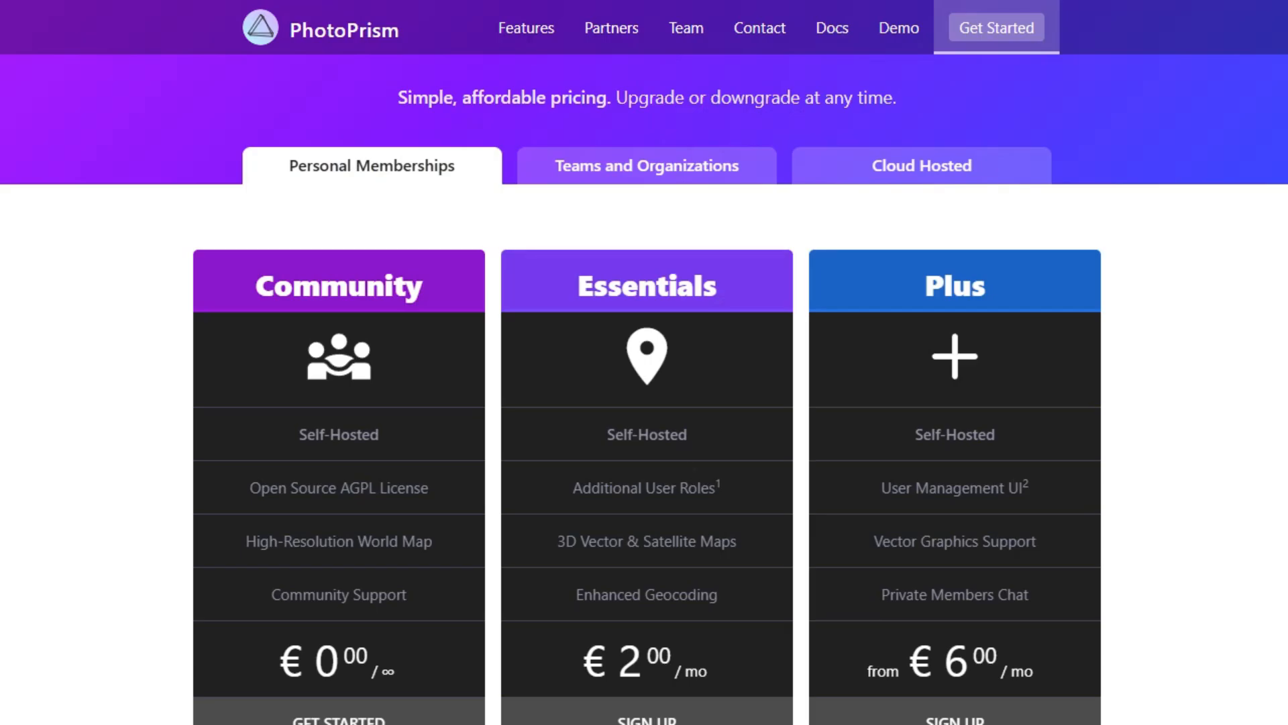
pyautogui.scroll(-3)
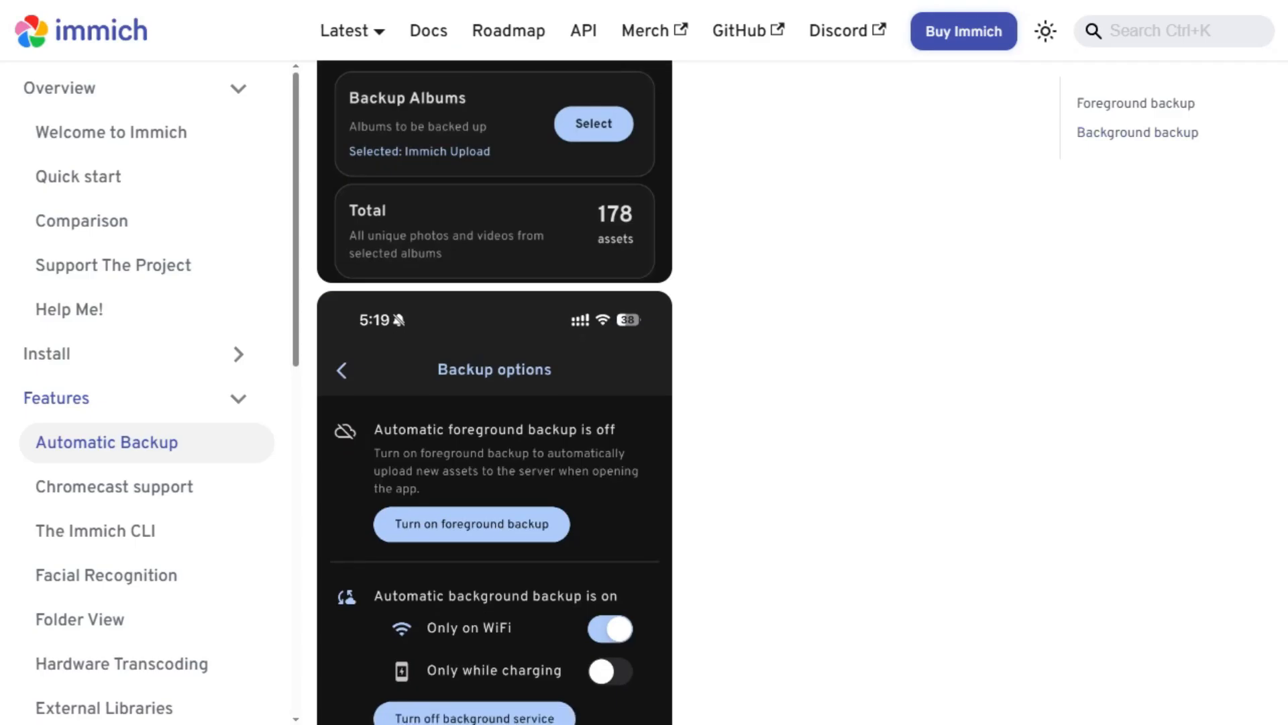
# Step: Skim Immich's Automatic Backup docs, then revisit the Synology Photos product page
pyautogui.scroll(-3)
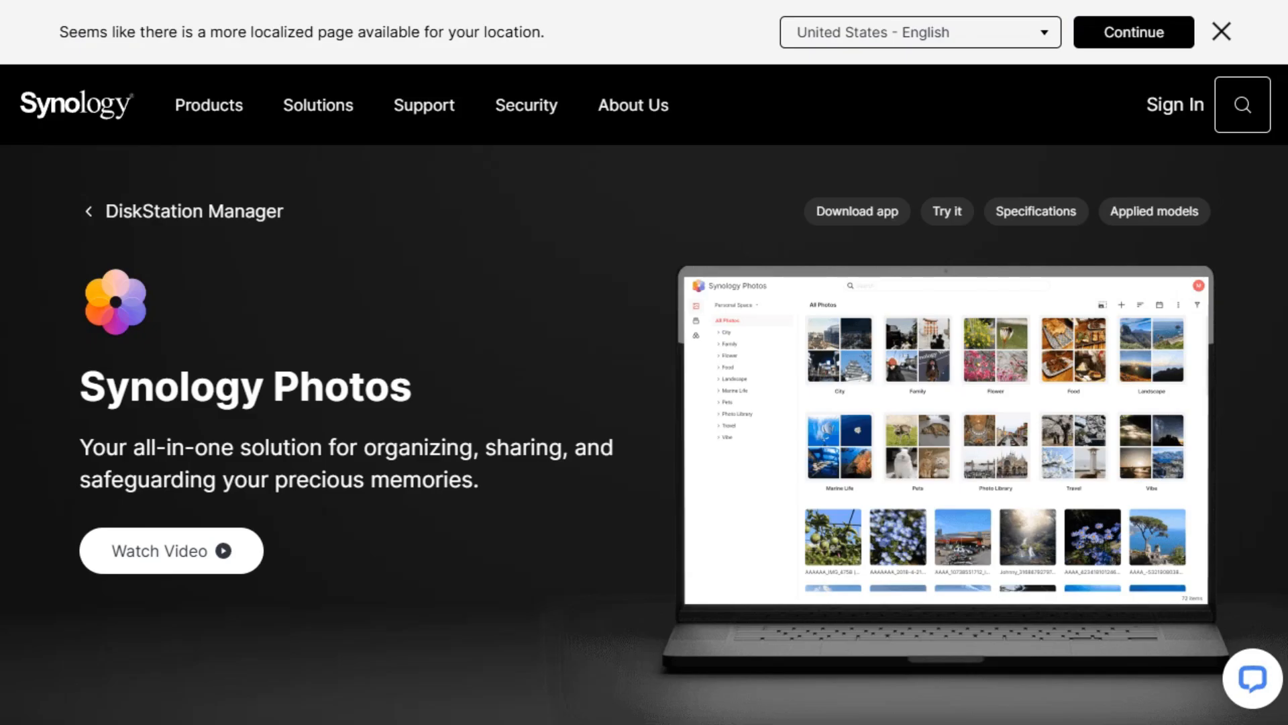
pyautogui.scroll(-3)
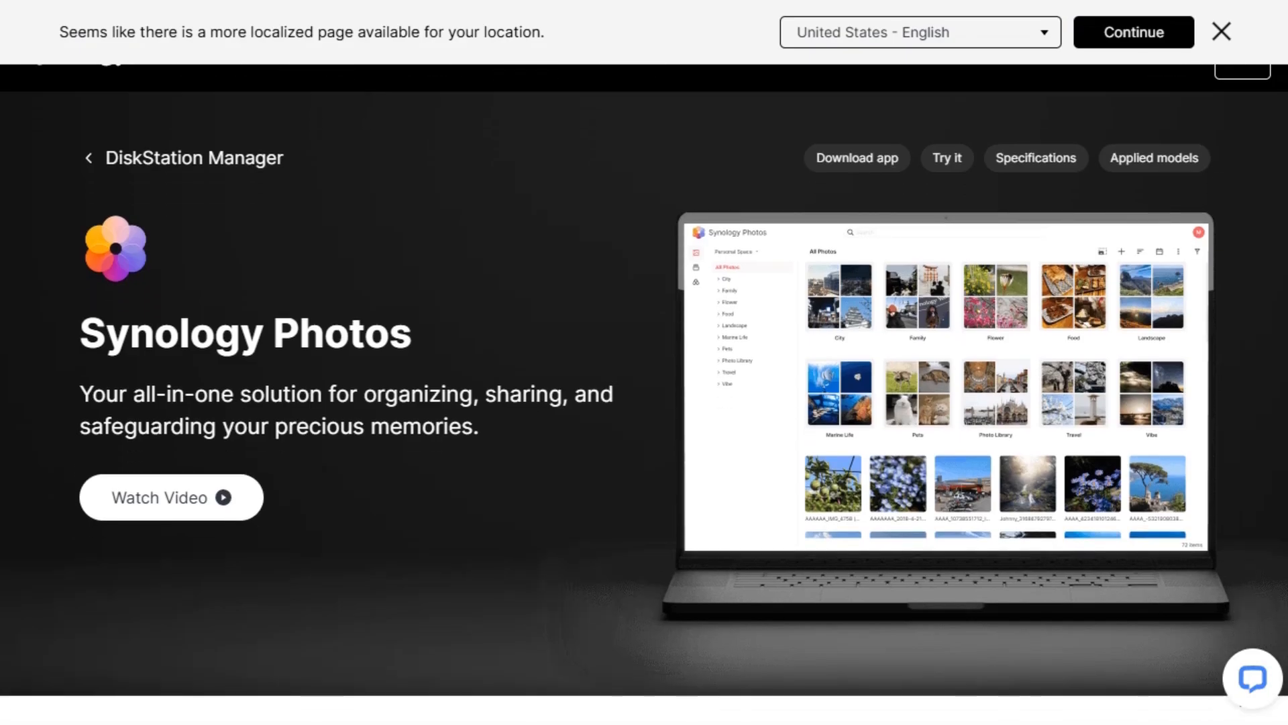
pyautogui.scroll(-3)
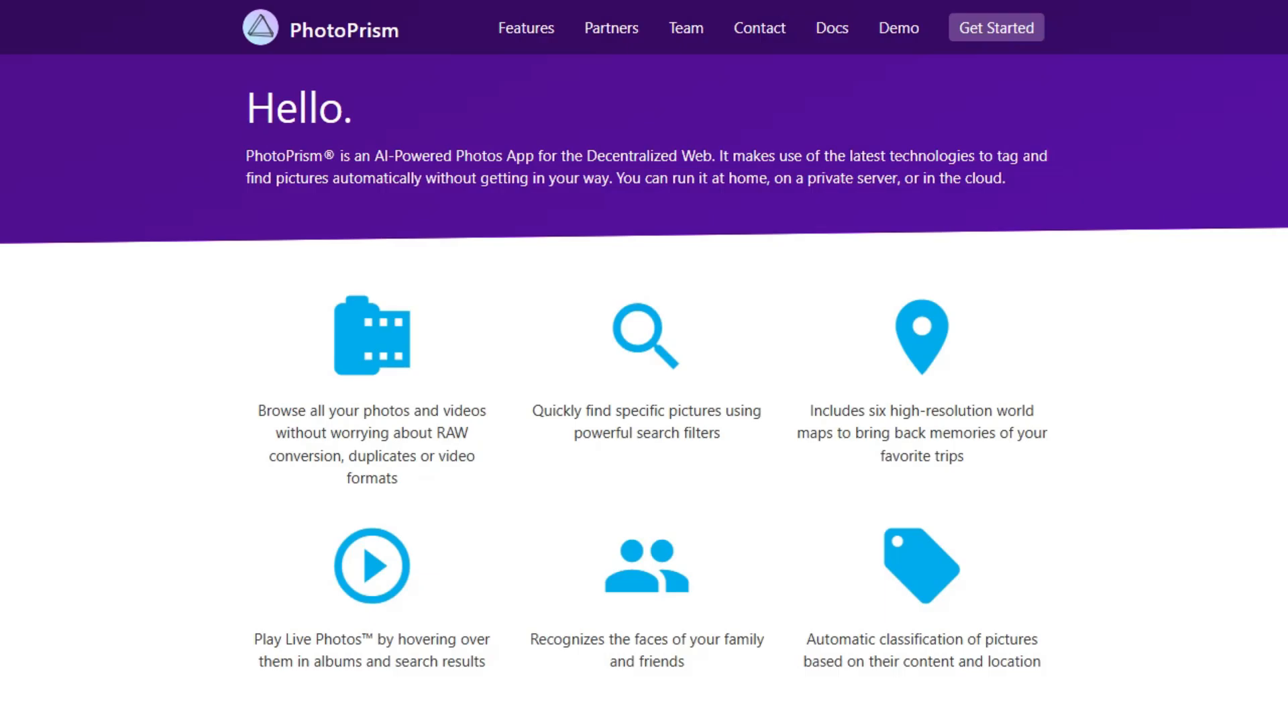
# Step: Scroll PhotoPrism's Features page to the Runs Everywhere and Powerful Search sections
pyautogui.scroll(-3)
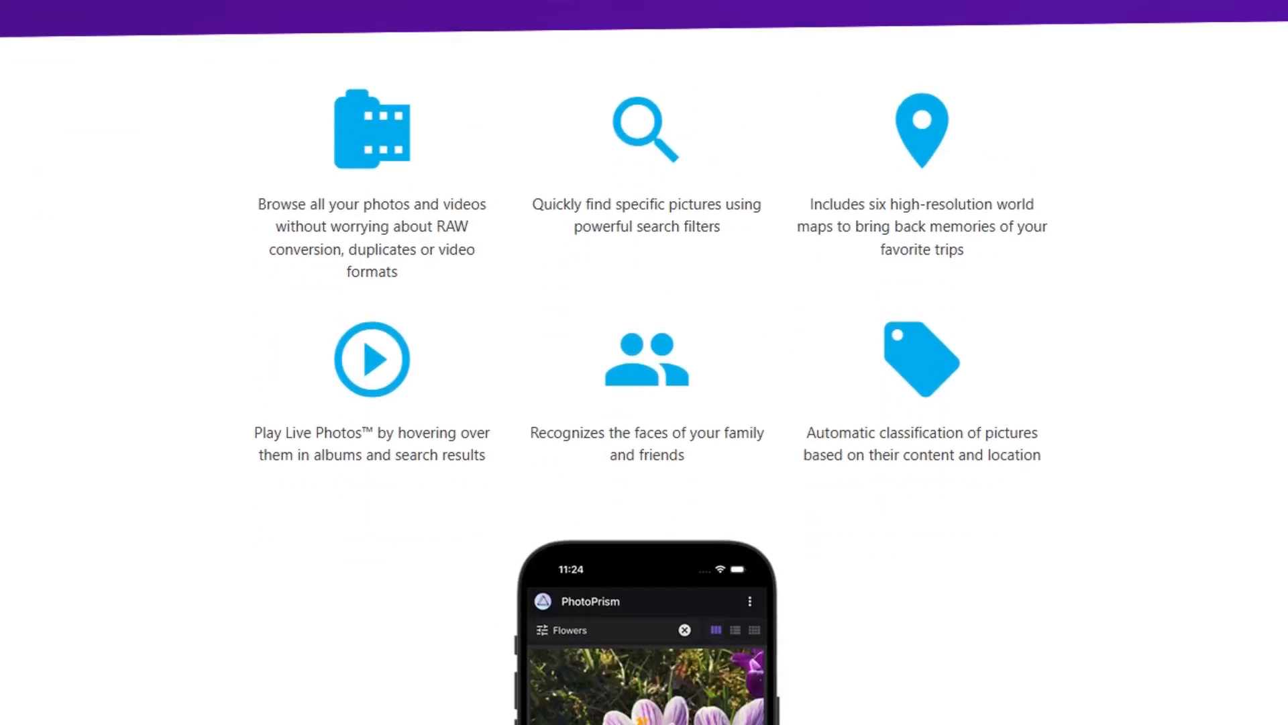
pyautogui.scroll(-3)
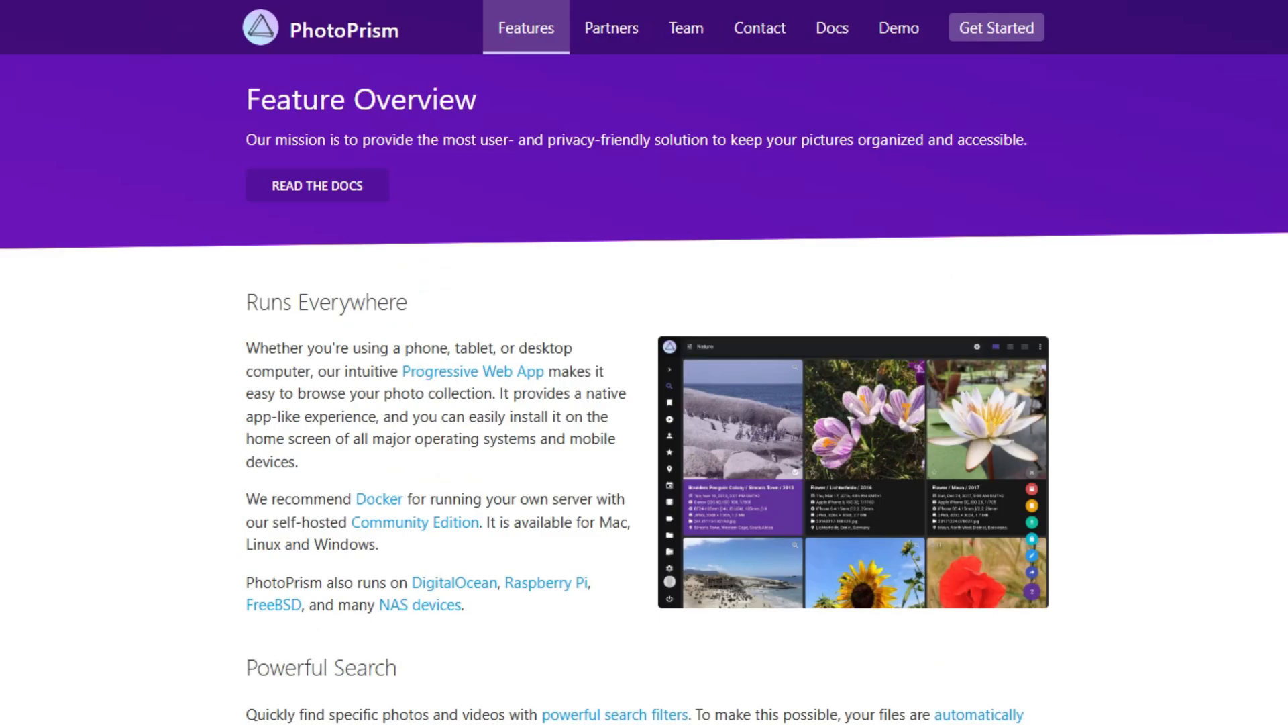
pyautogui.scroll(-3)
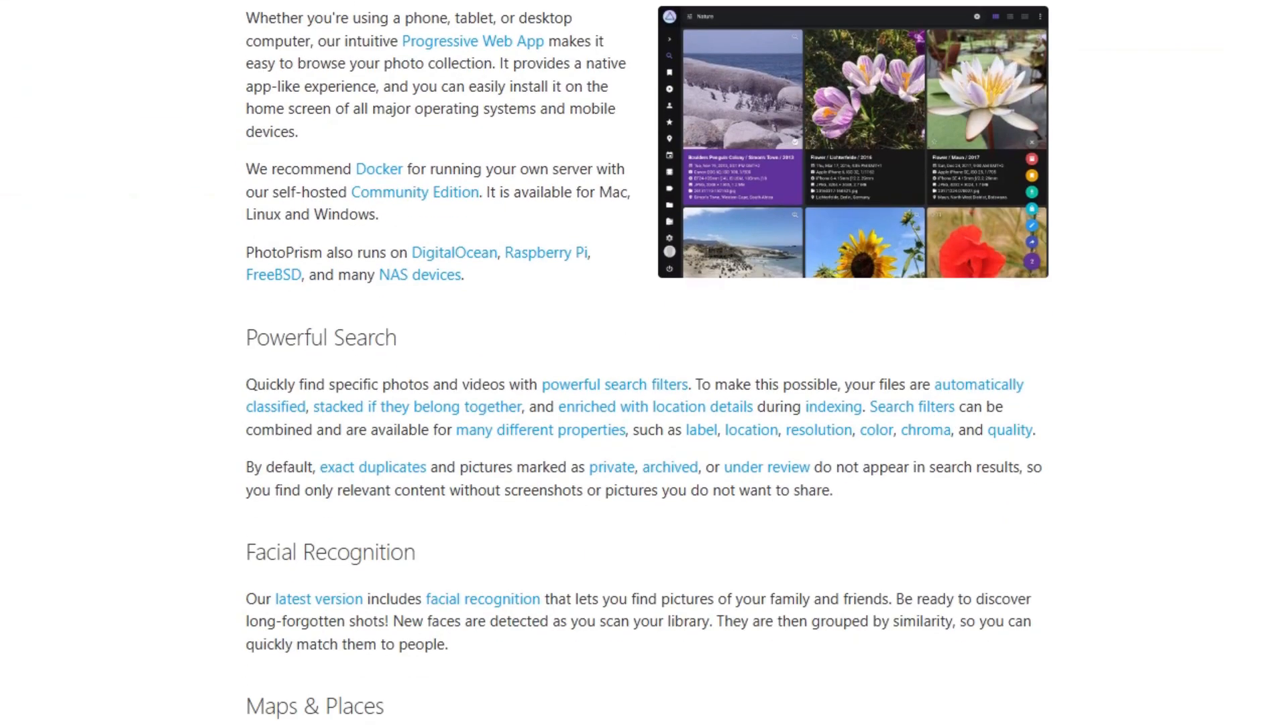